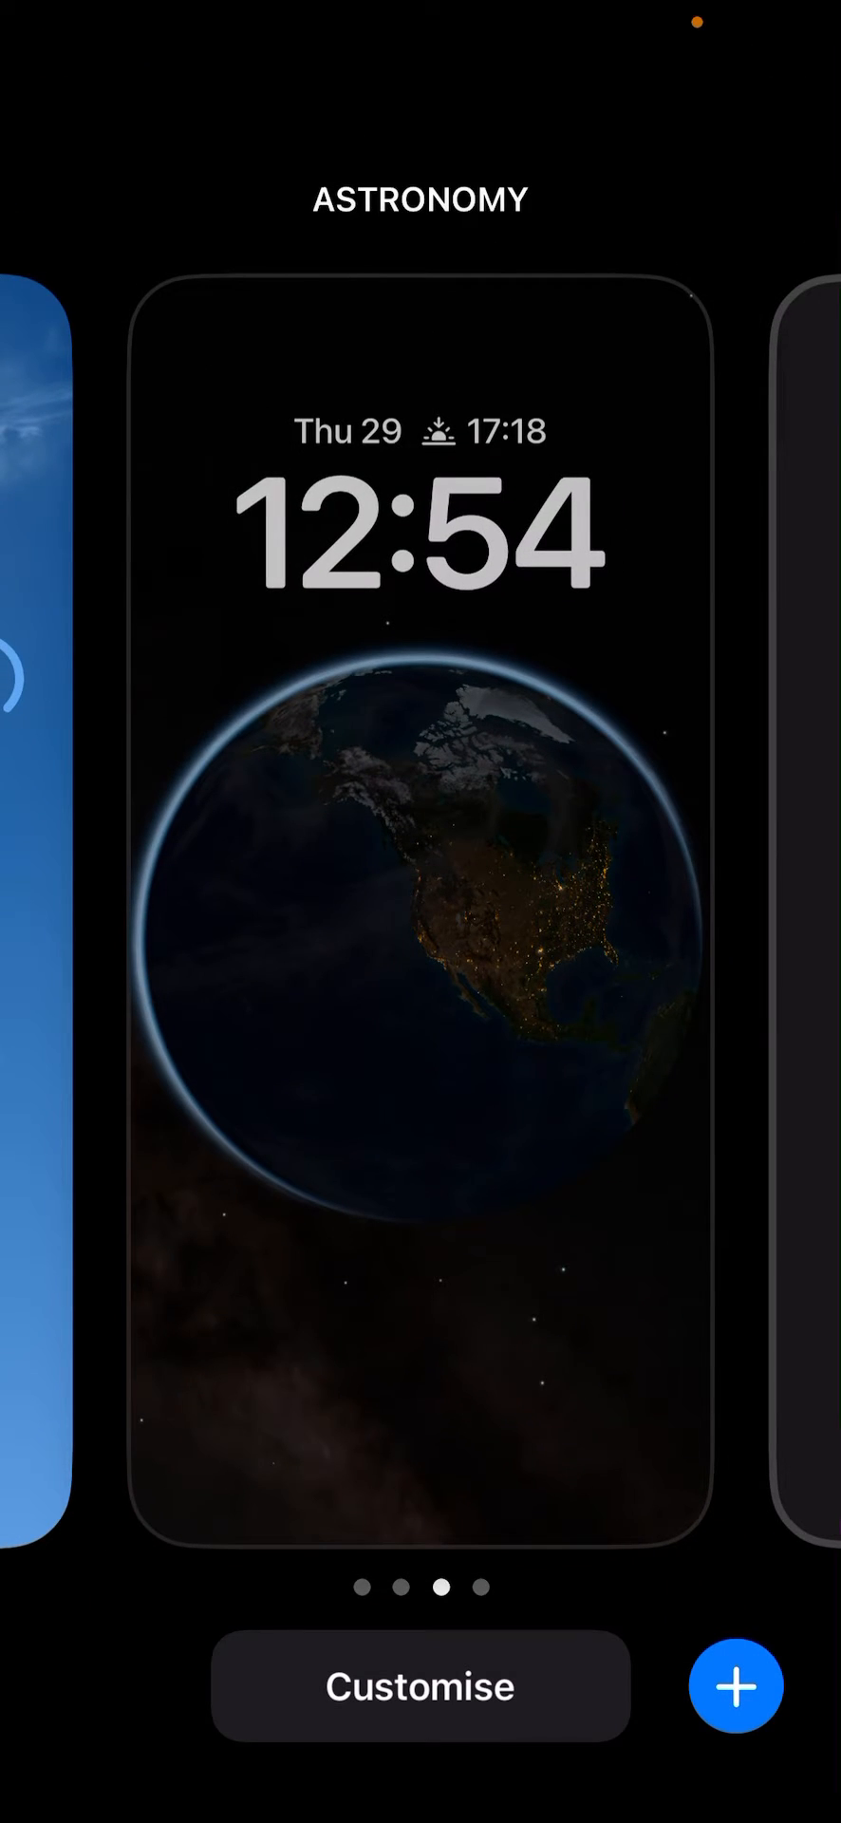
Swipe through the gallery past Astronomy until the Sunny Weather wallpaper is centred
scroll(left, 3)
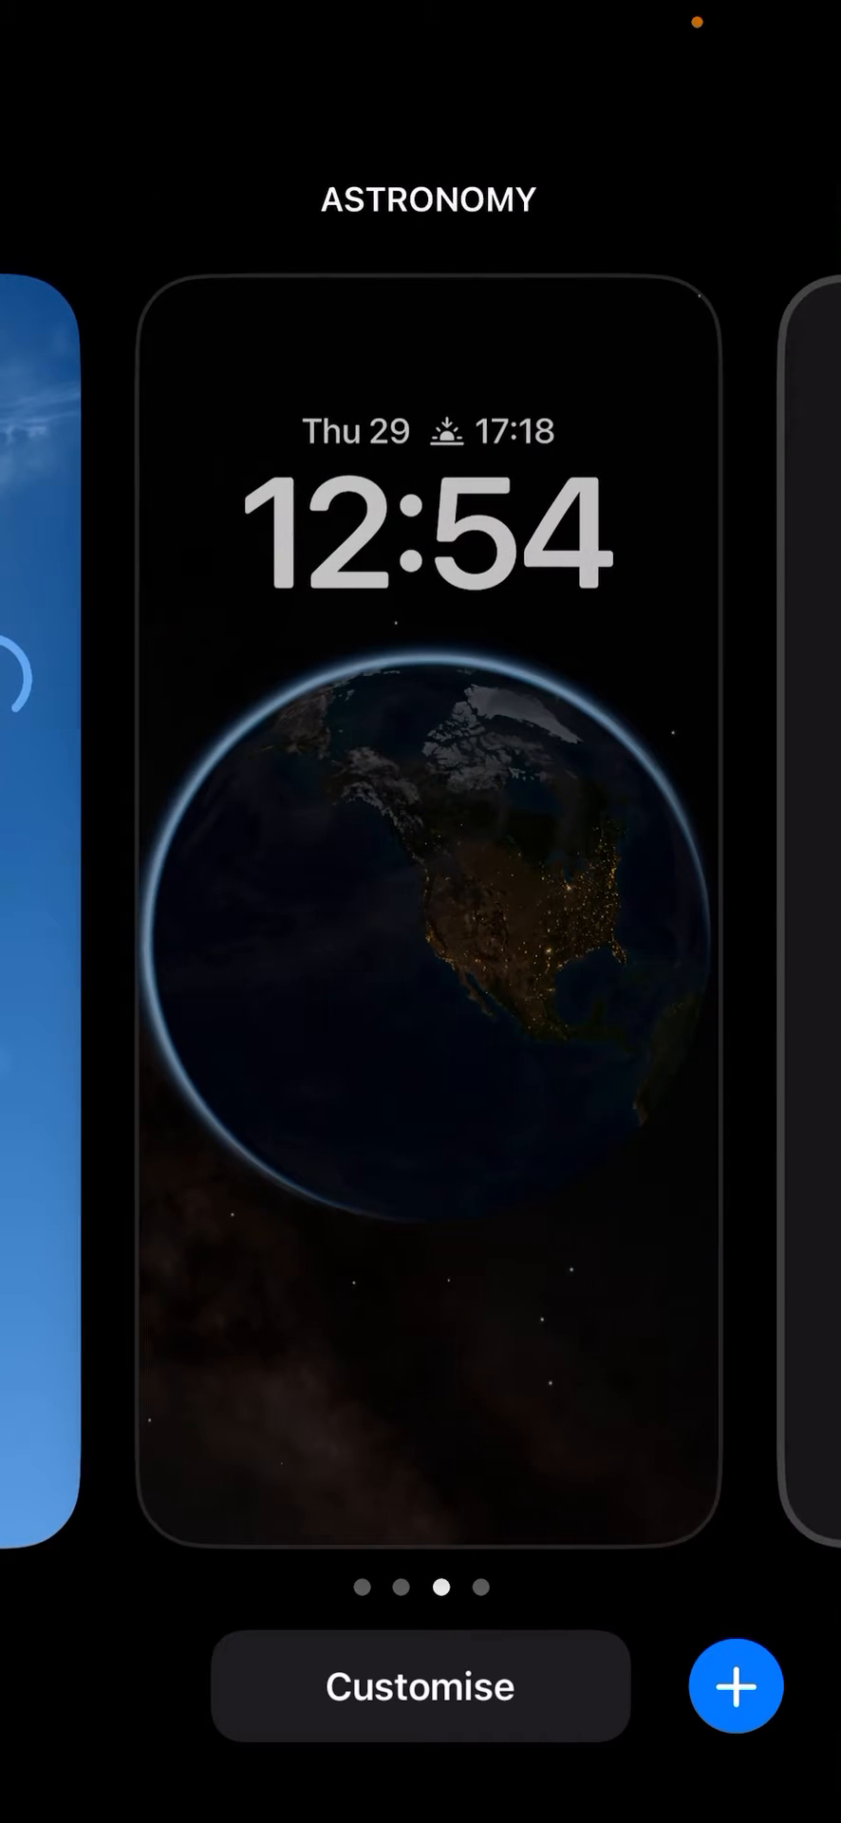
scroll(left, 3)
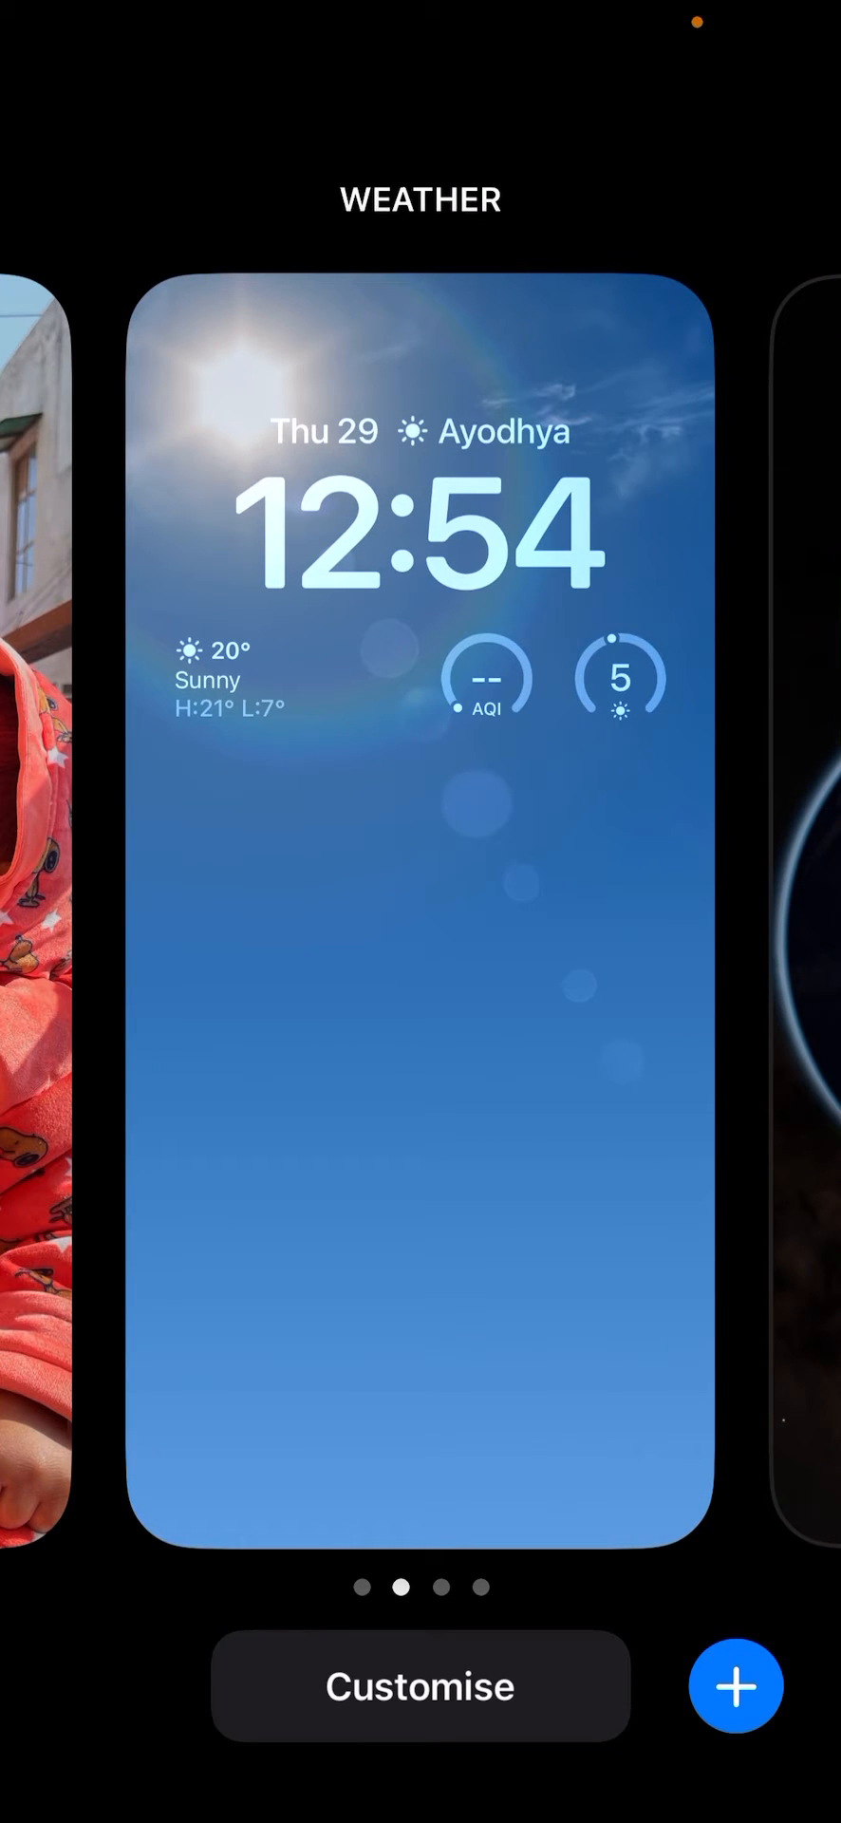
Swipe the Weather wallpaper card upward to reveal its trash button
click(420, 1686)
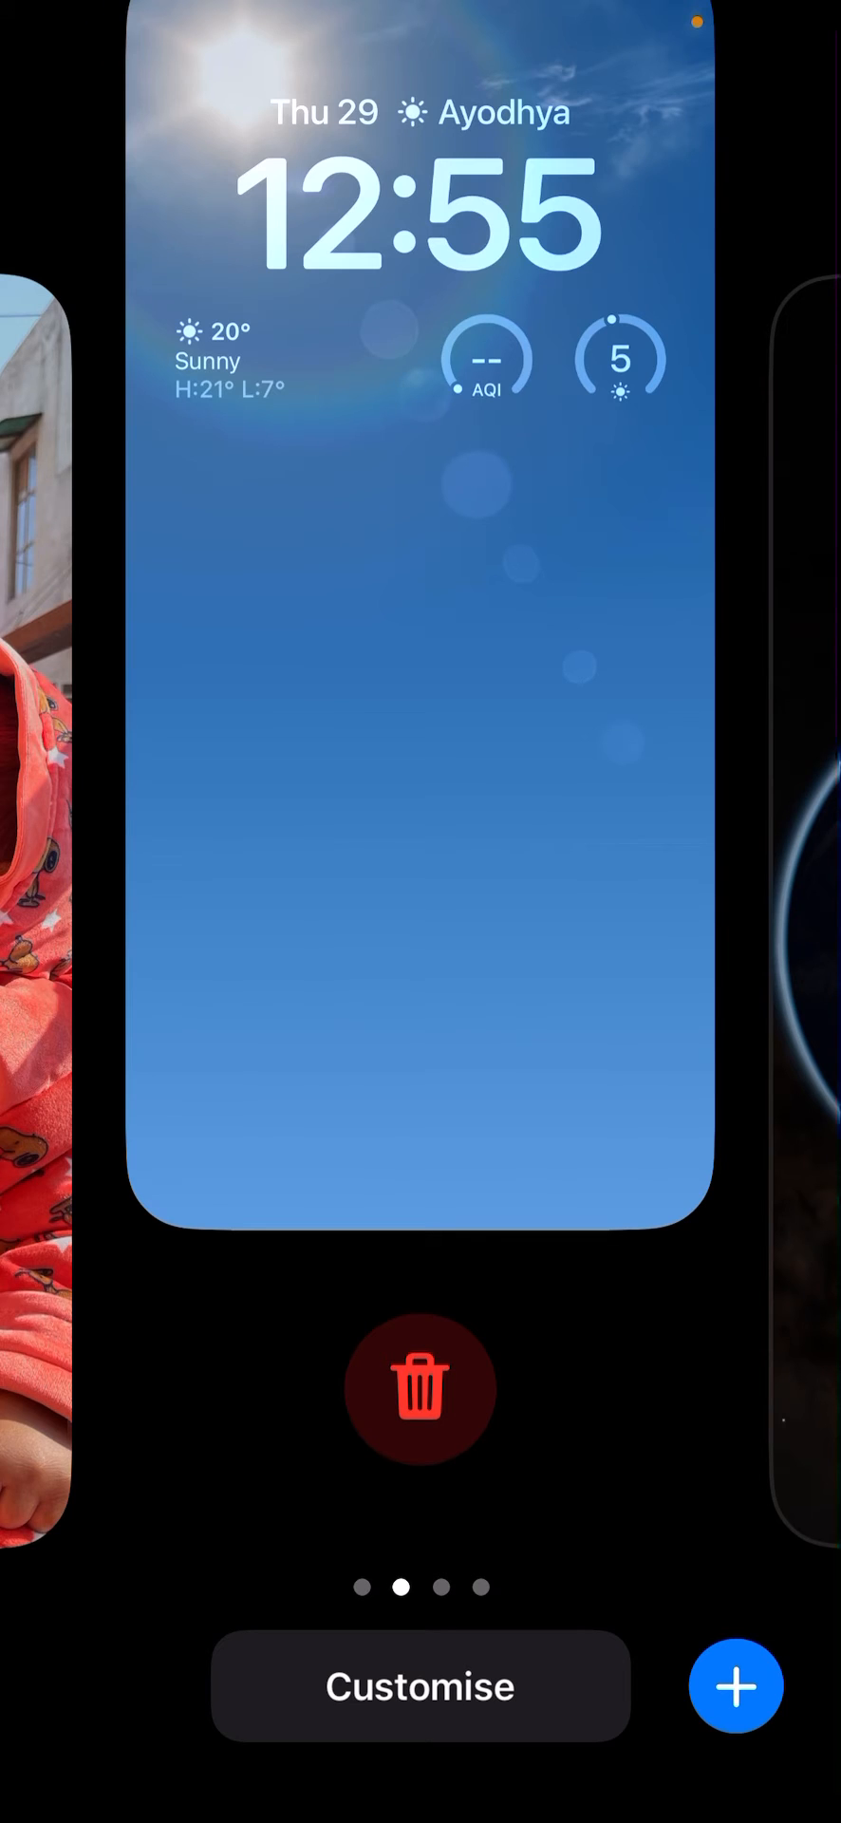
Delete the Weather wallpaper and confirm with 'Delete This Wallpaper'
click(419, 1386)
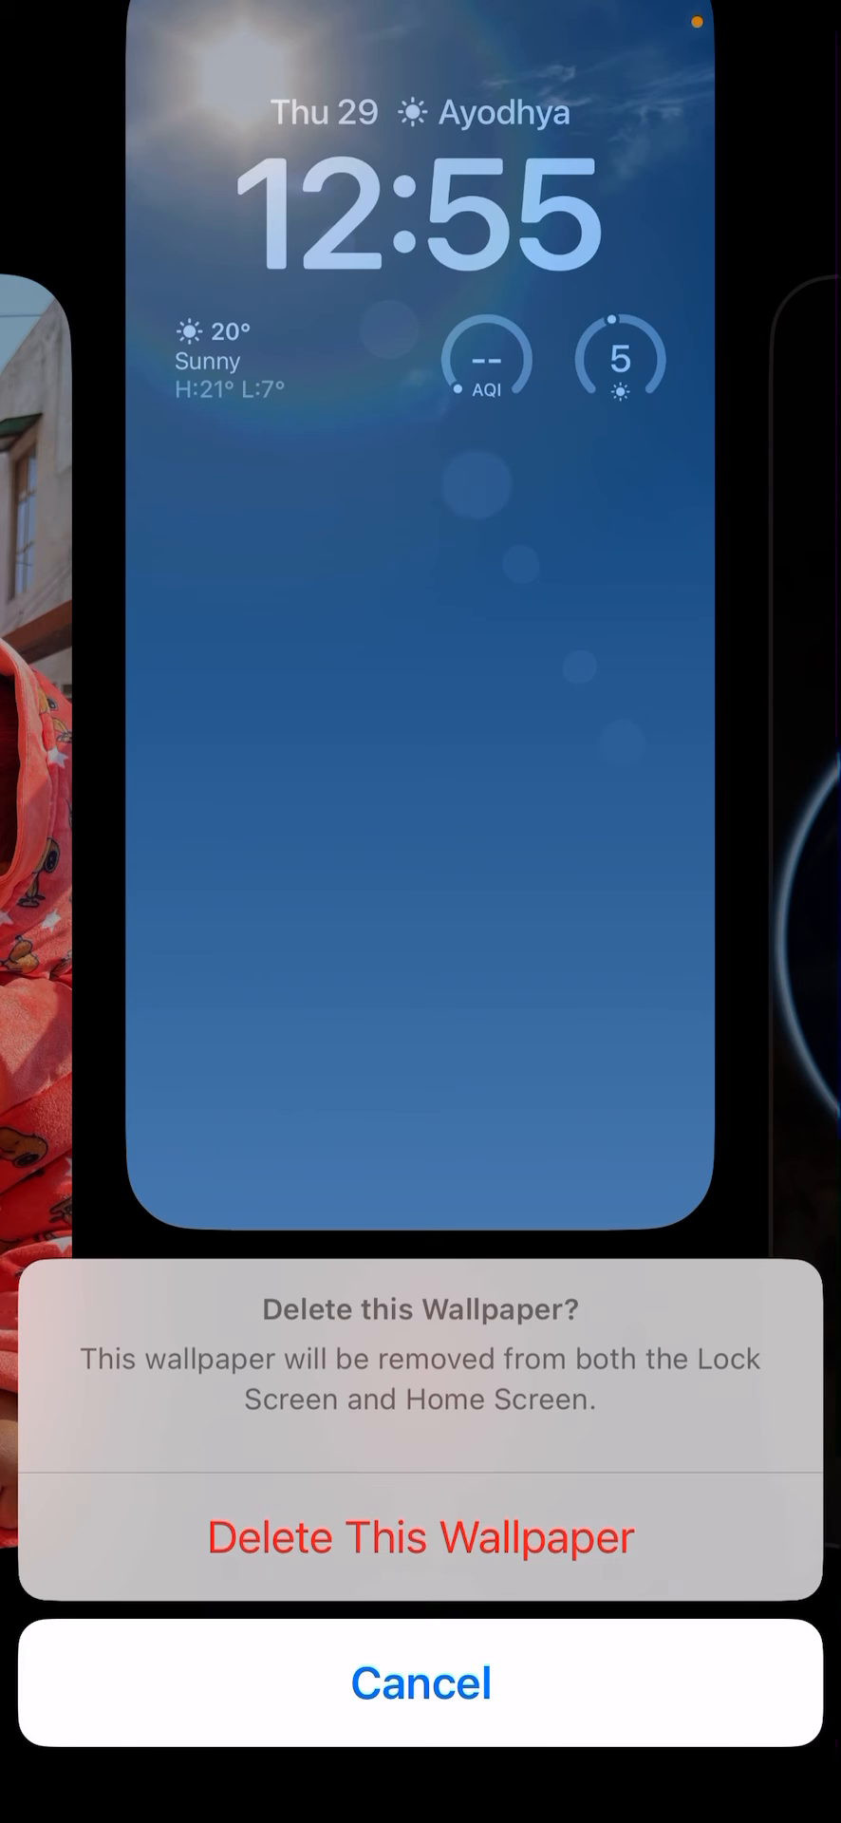
click(420, 1682)
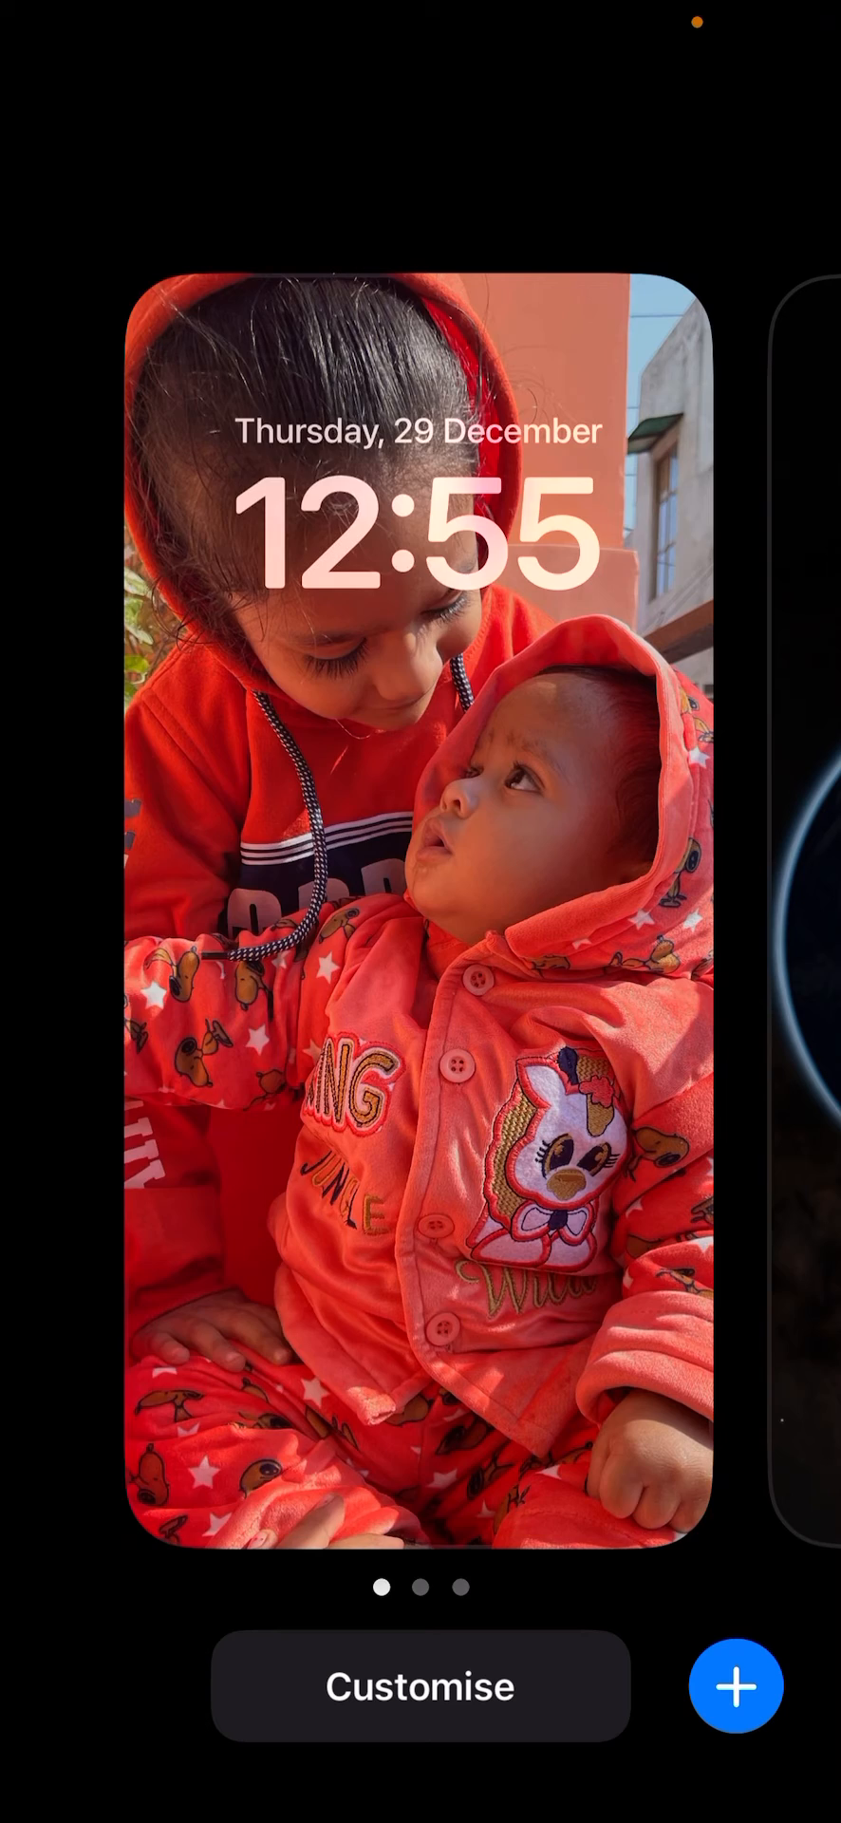
Swipe to the Astronomy wallpaper and apply it as the active lock screen
scroll(left, 3)
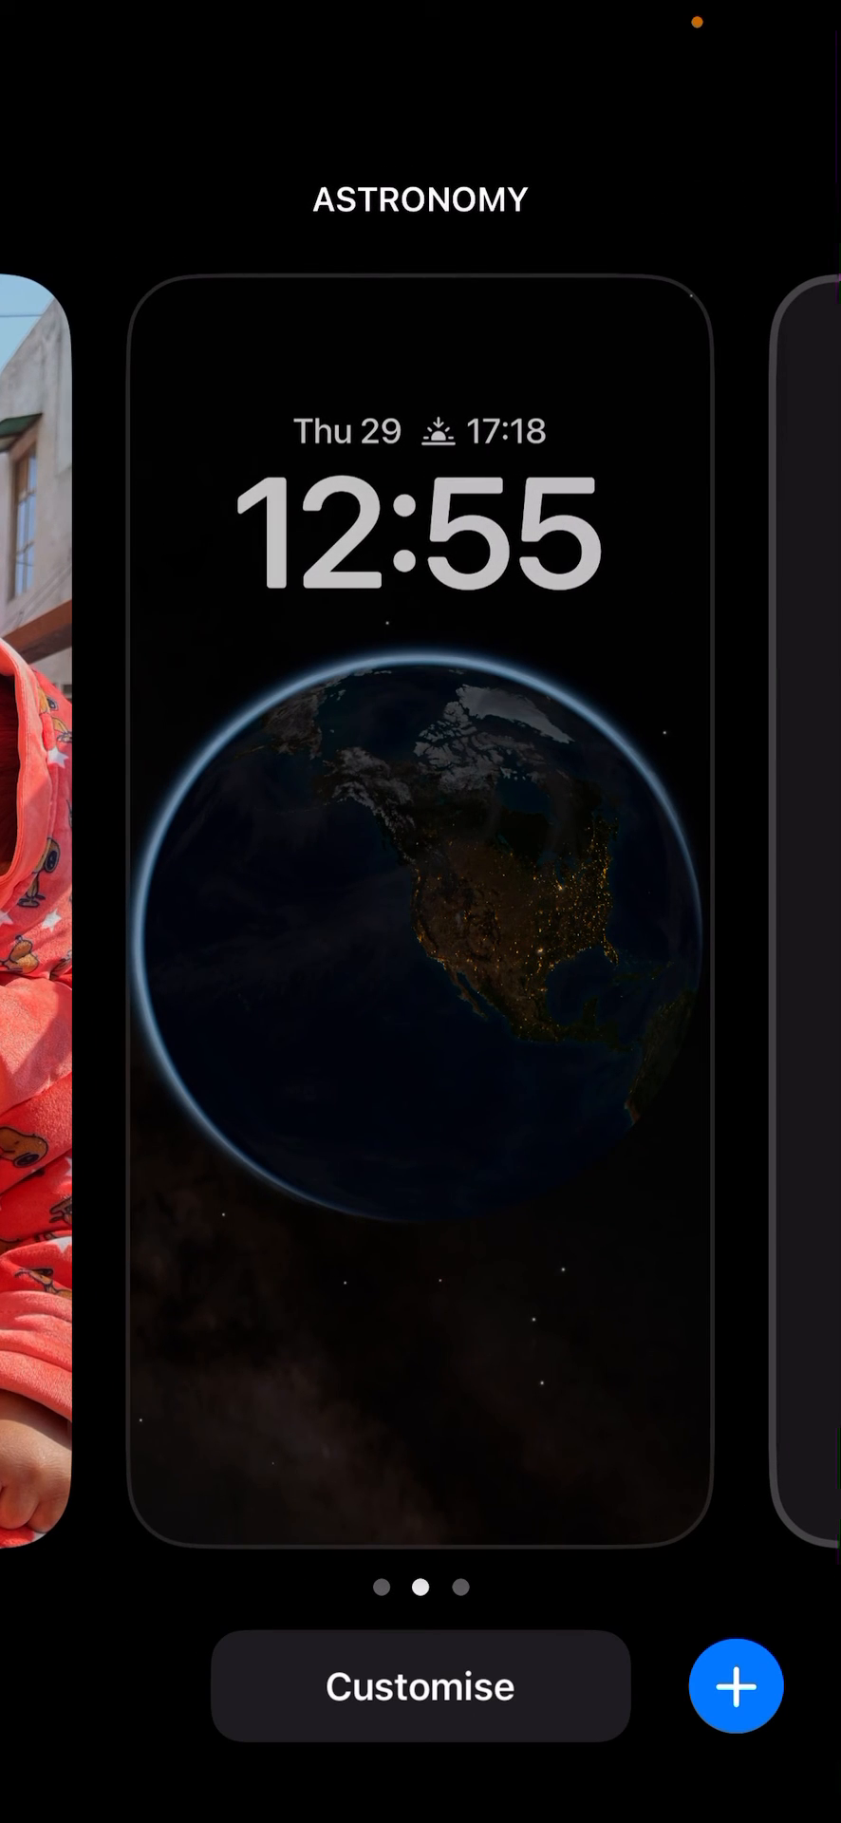
click(421, 908)
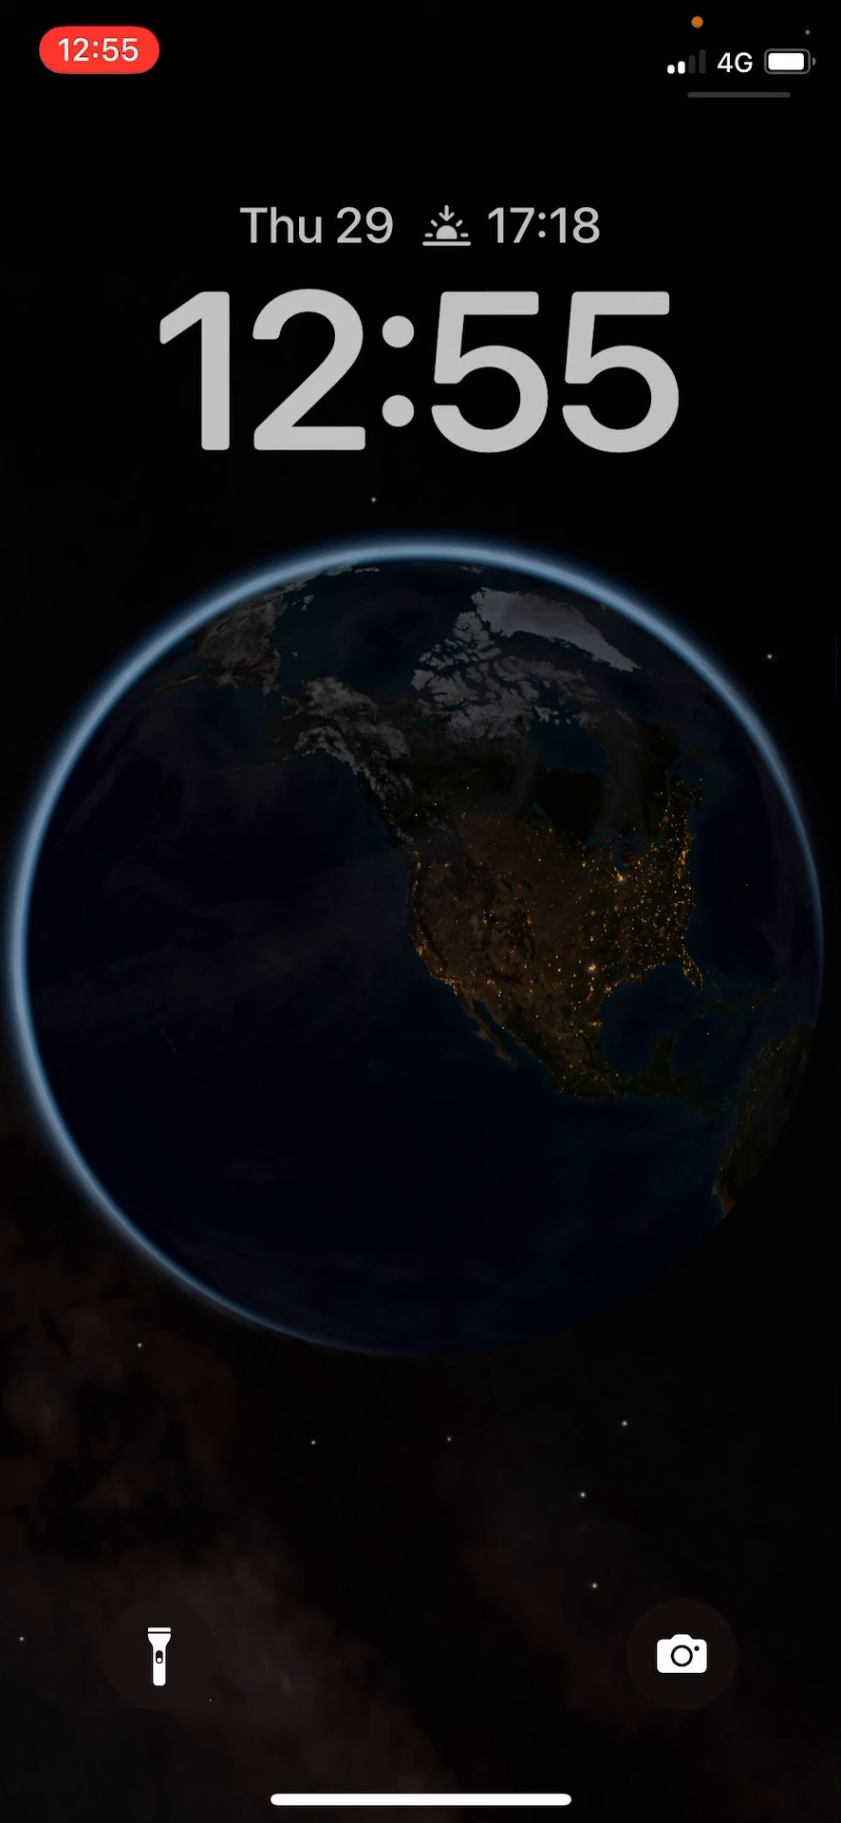